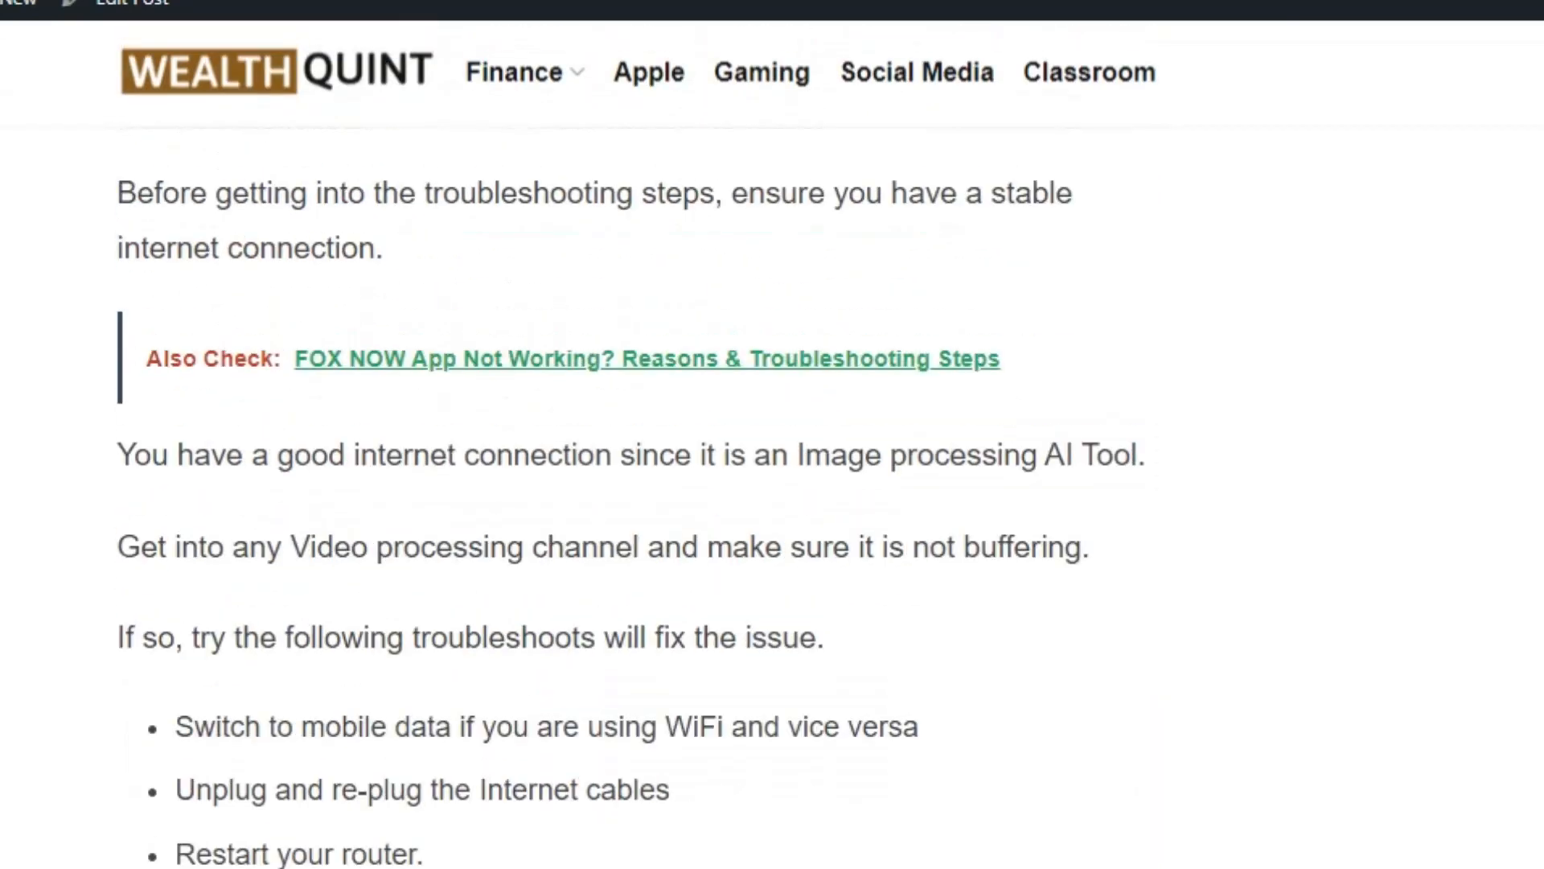
pyautogui.scroll(3)
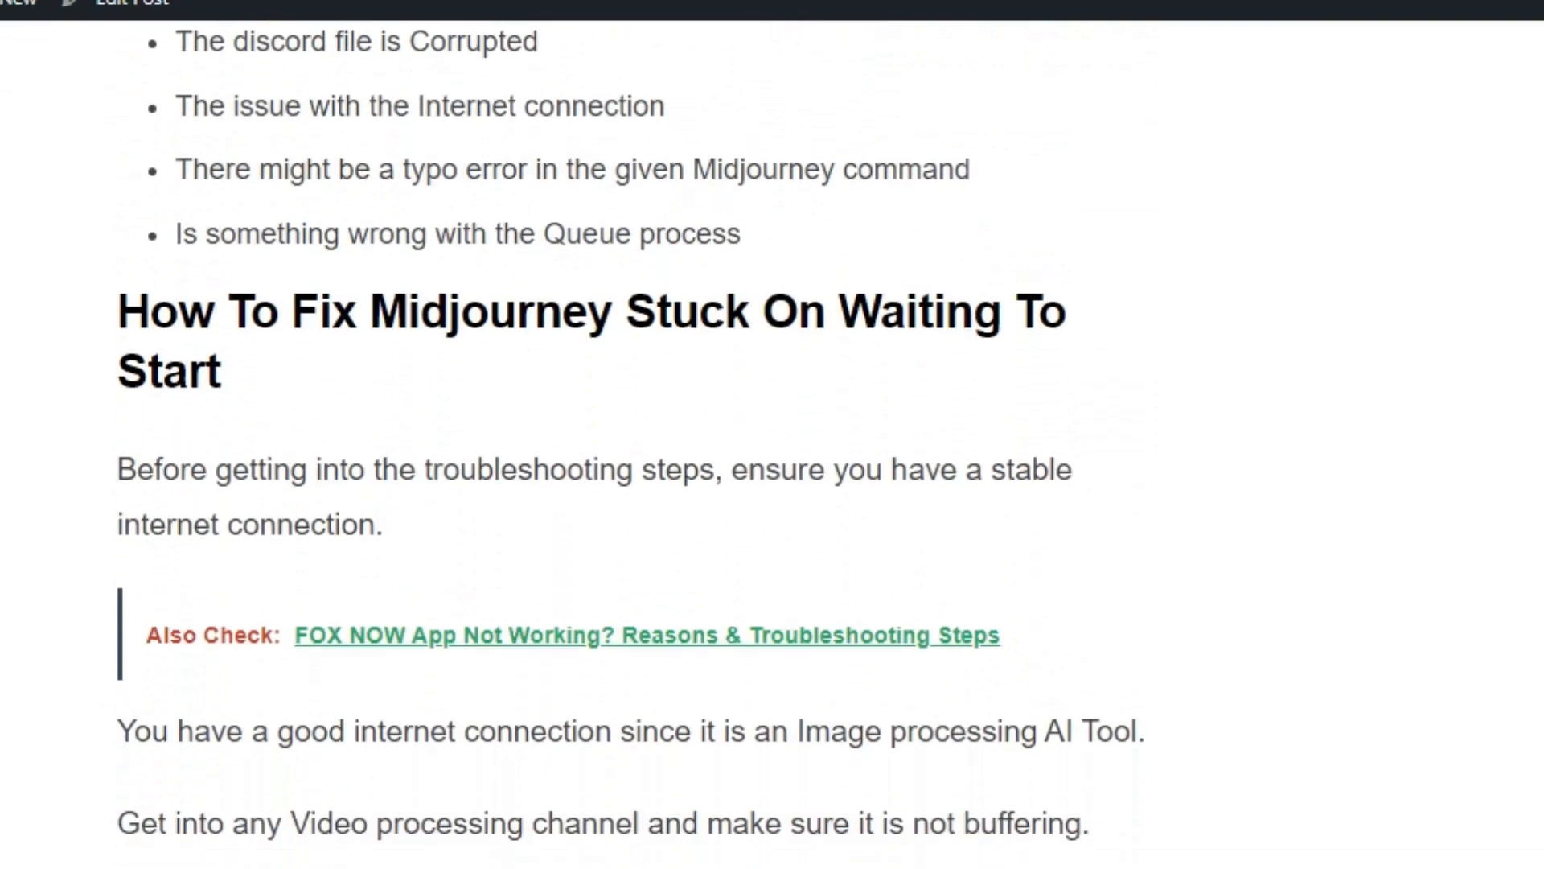
pyautogui.scroll(3)
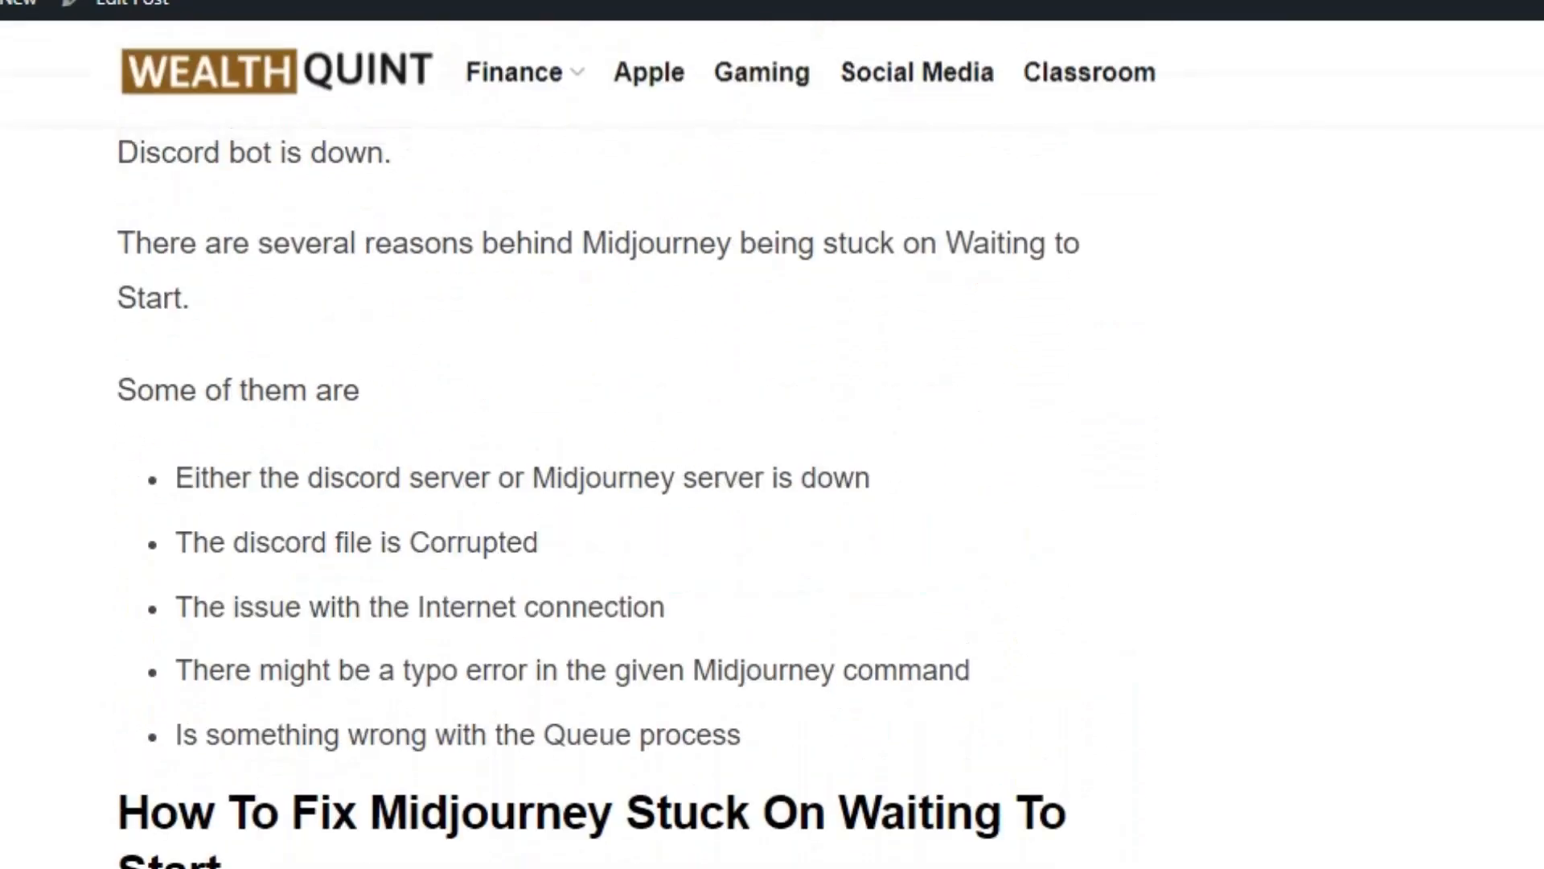
pyautogui.scroll(3)
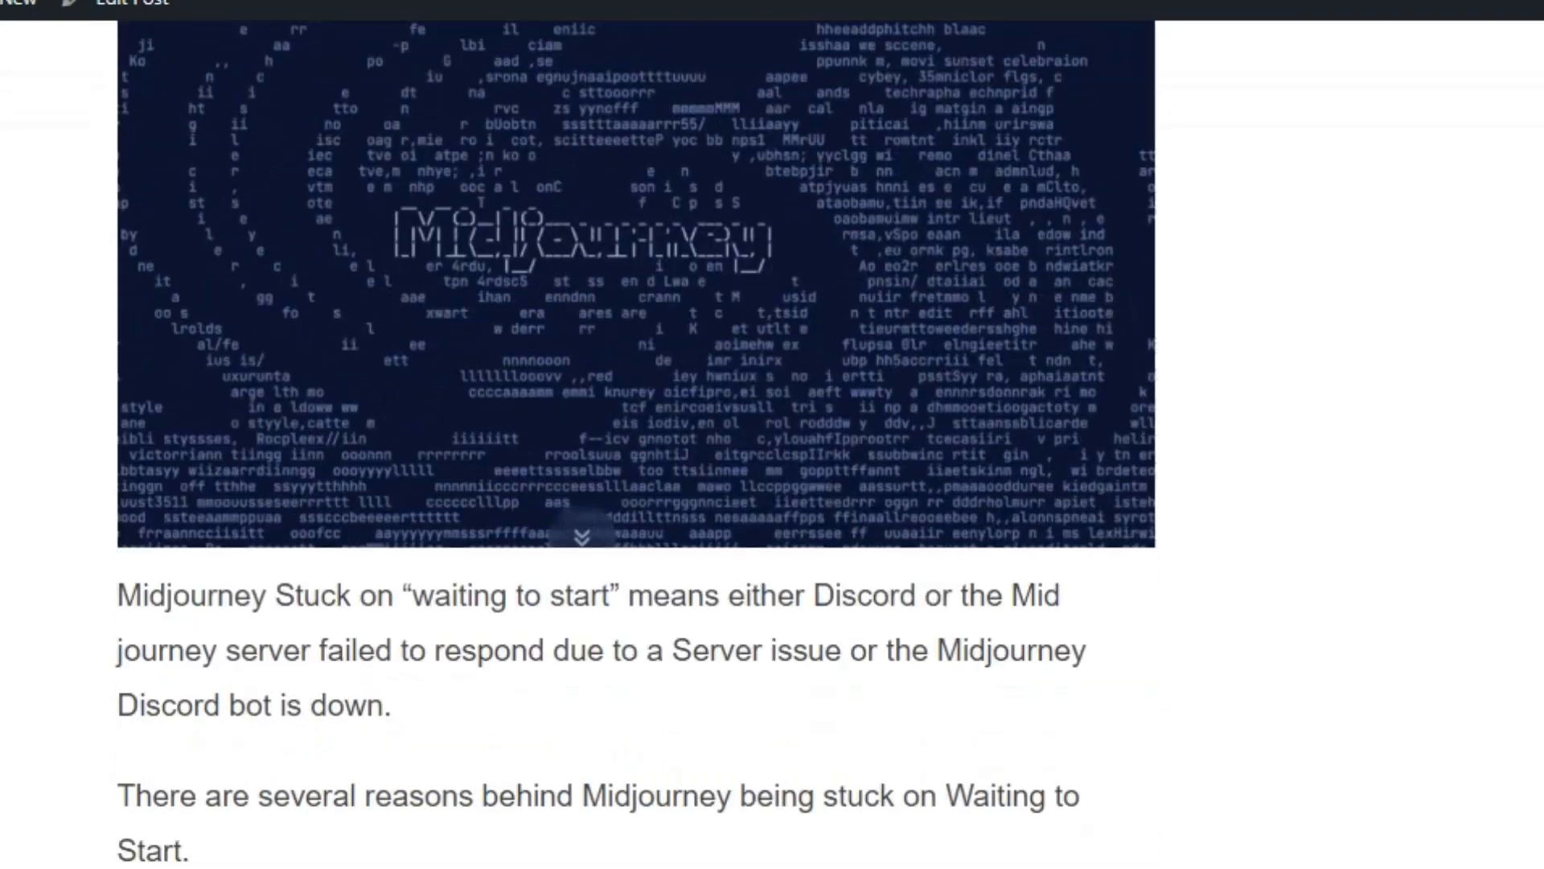
pyautogui.scroll(-3)
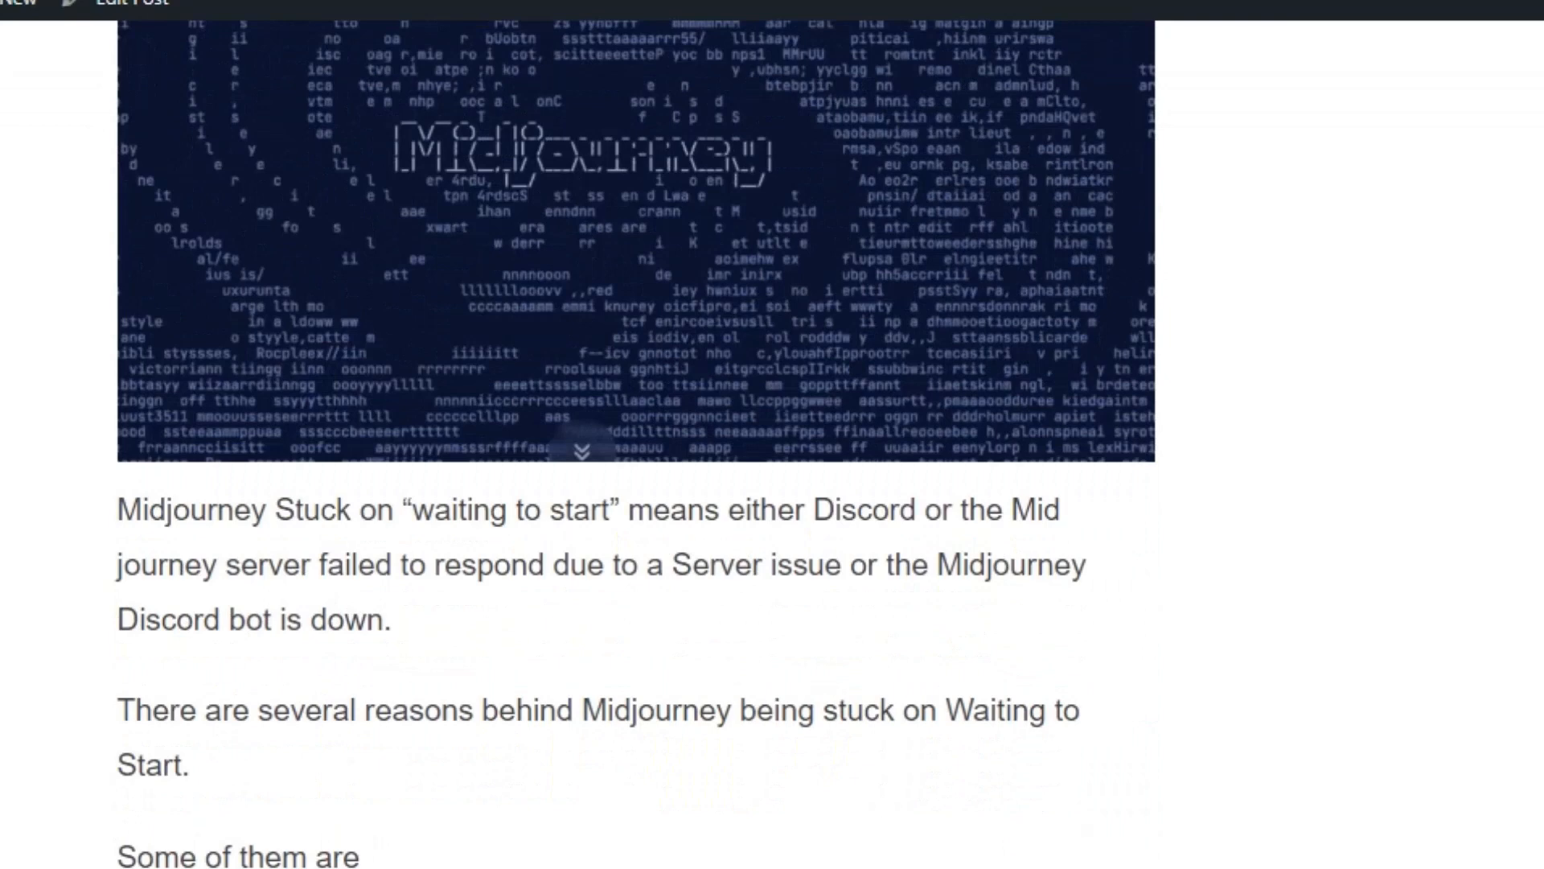
pyautogui.scroll(-3)
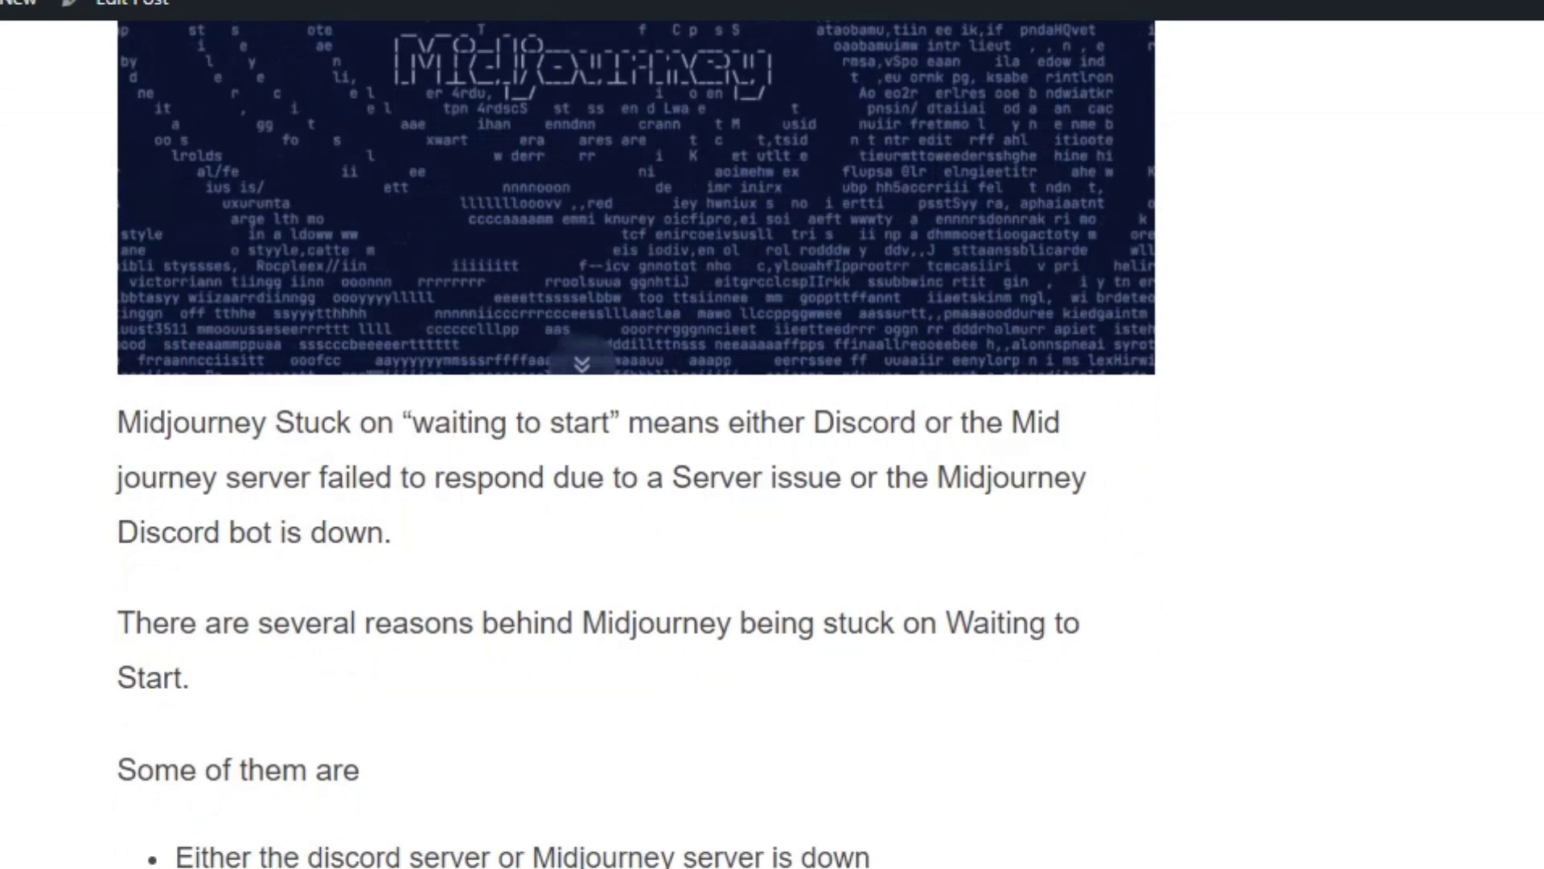
pyautogui.scroll(-3)
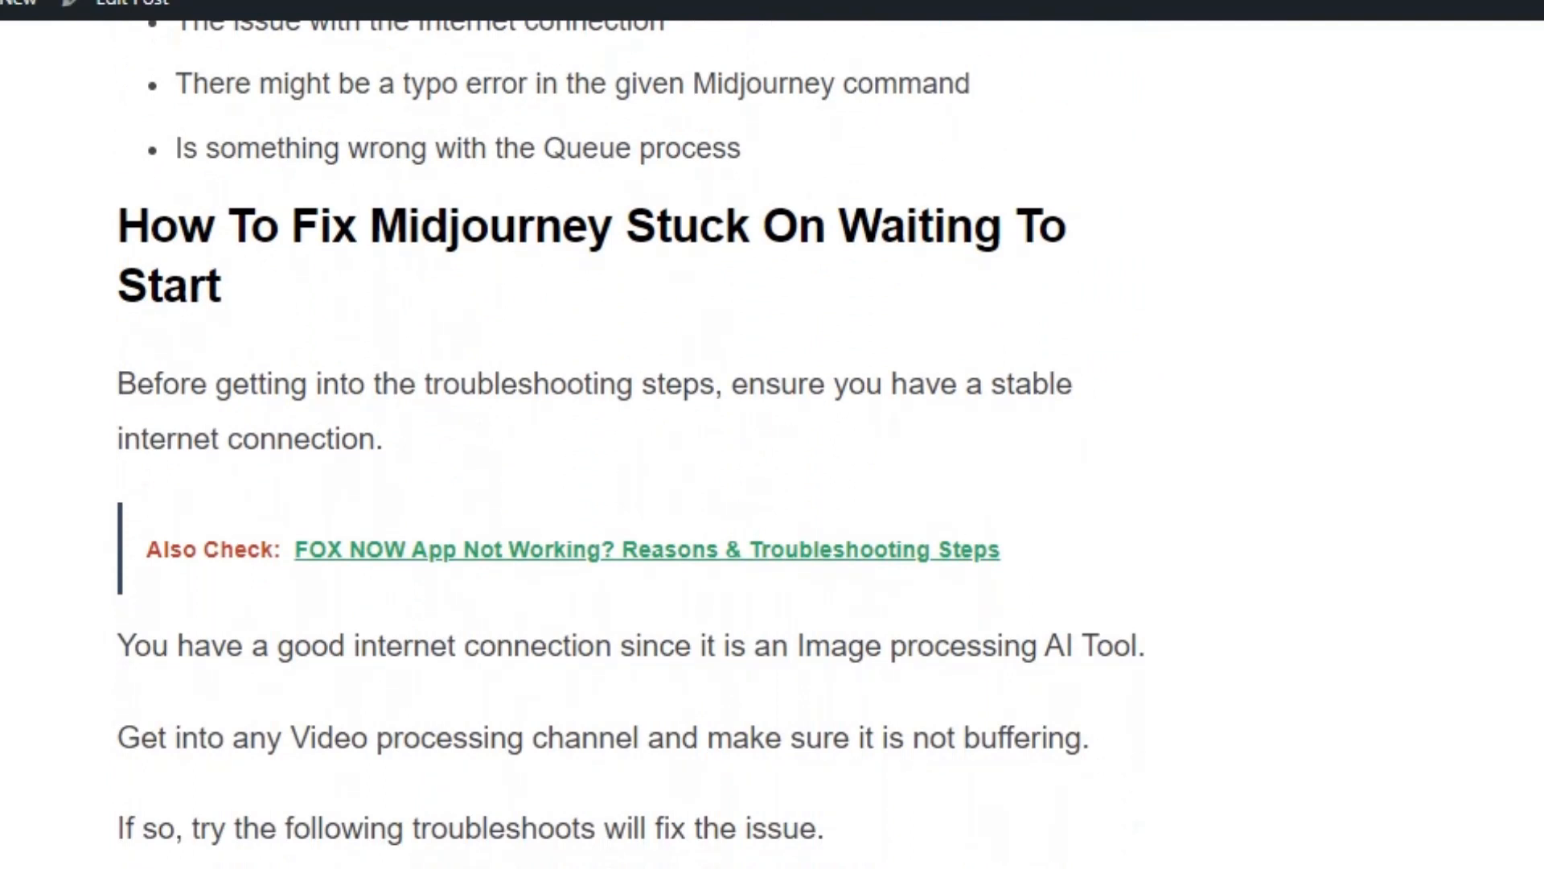
pyautogui.scroll(-3)
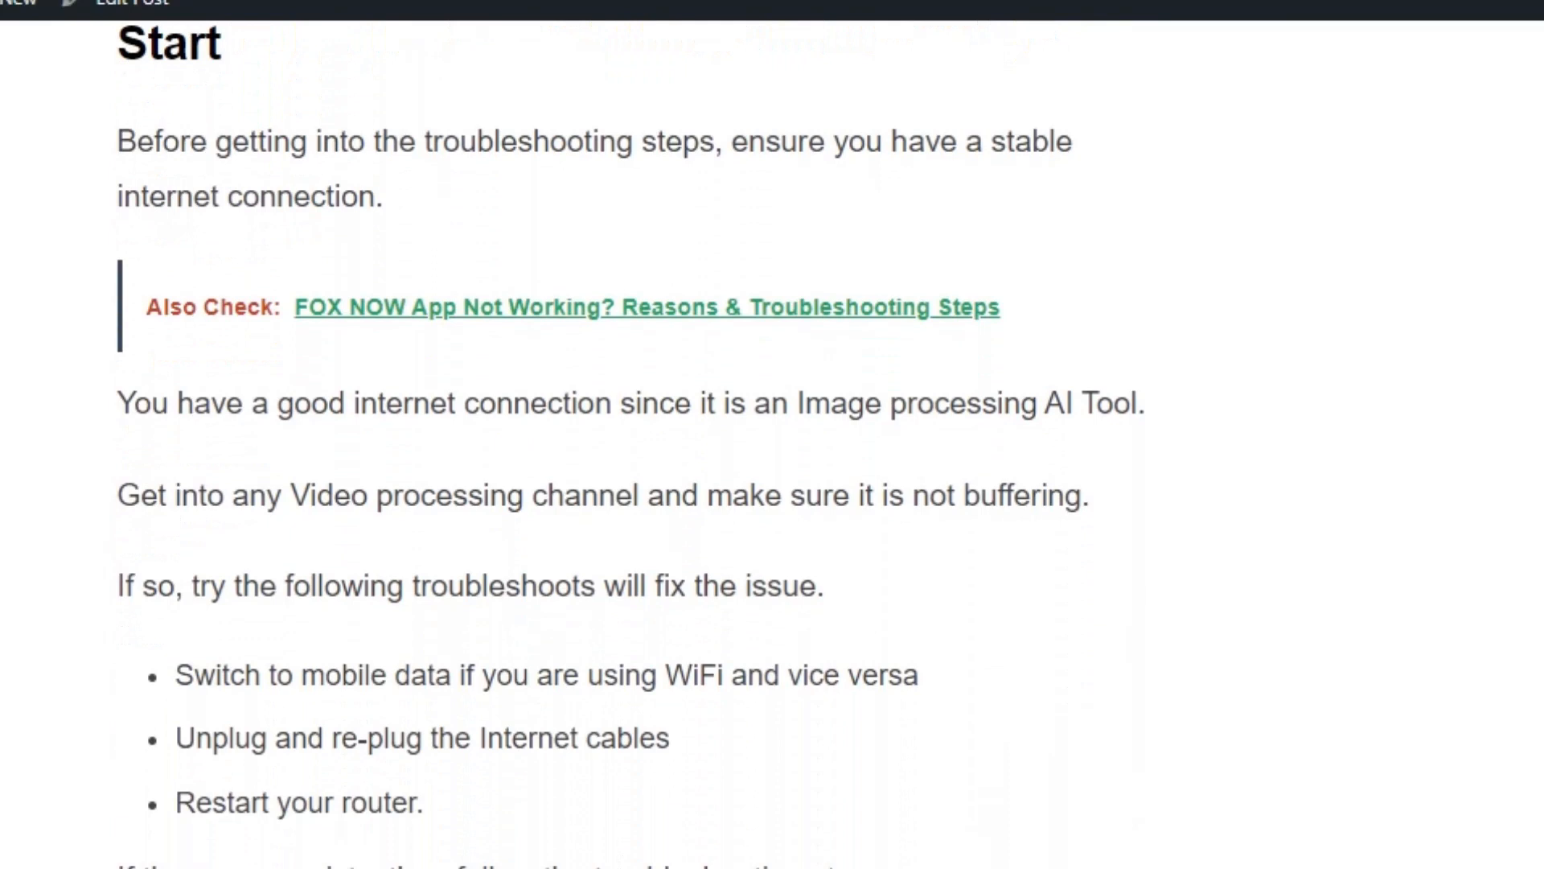
pyautogui.scroll(-3)
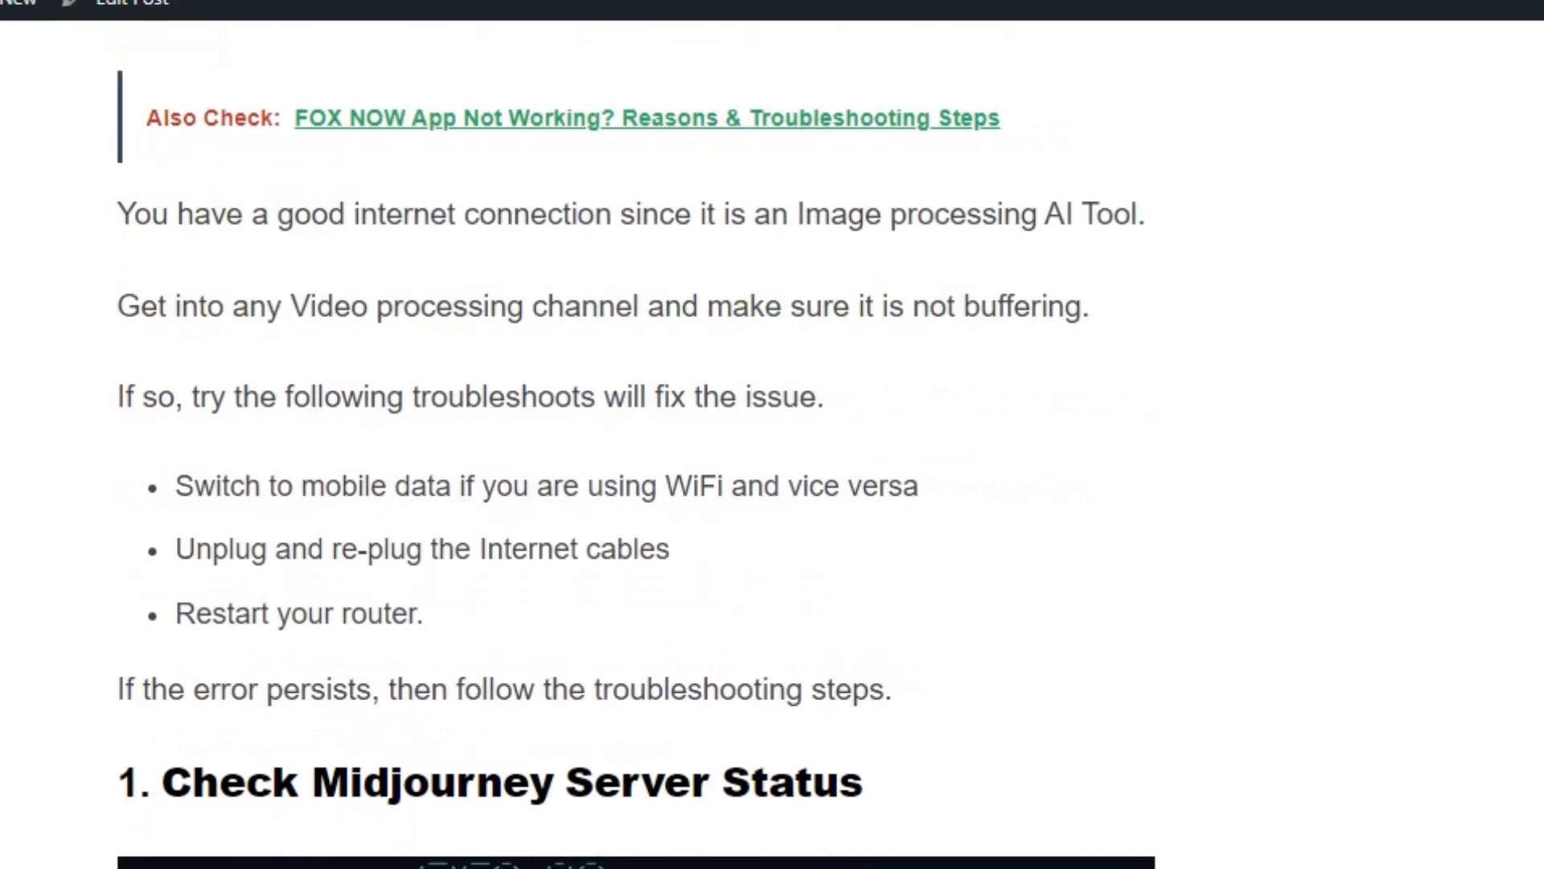
pyautogui.scroll(-3)
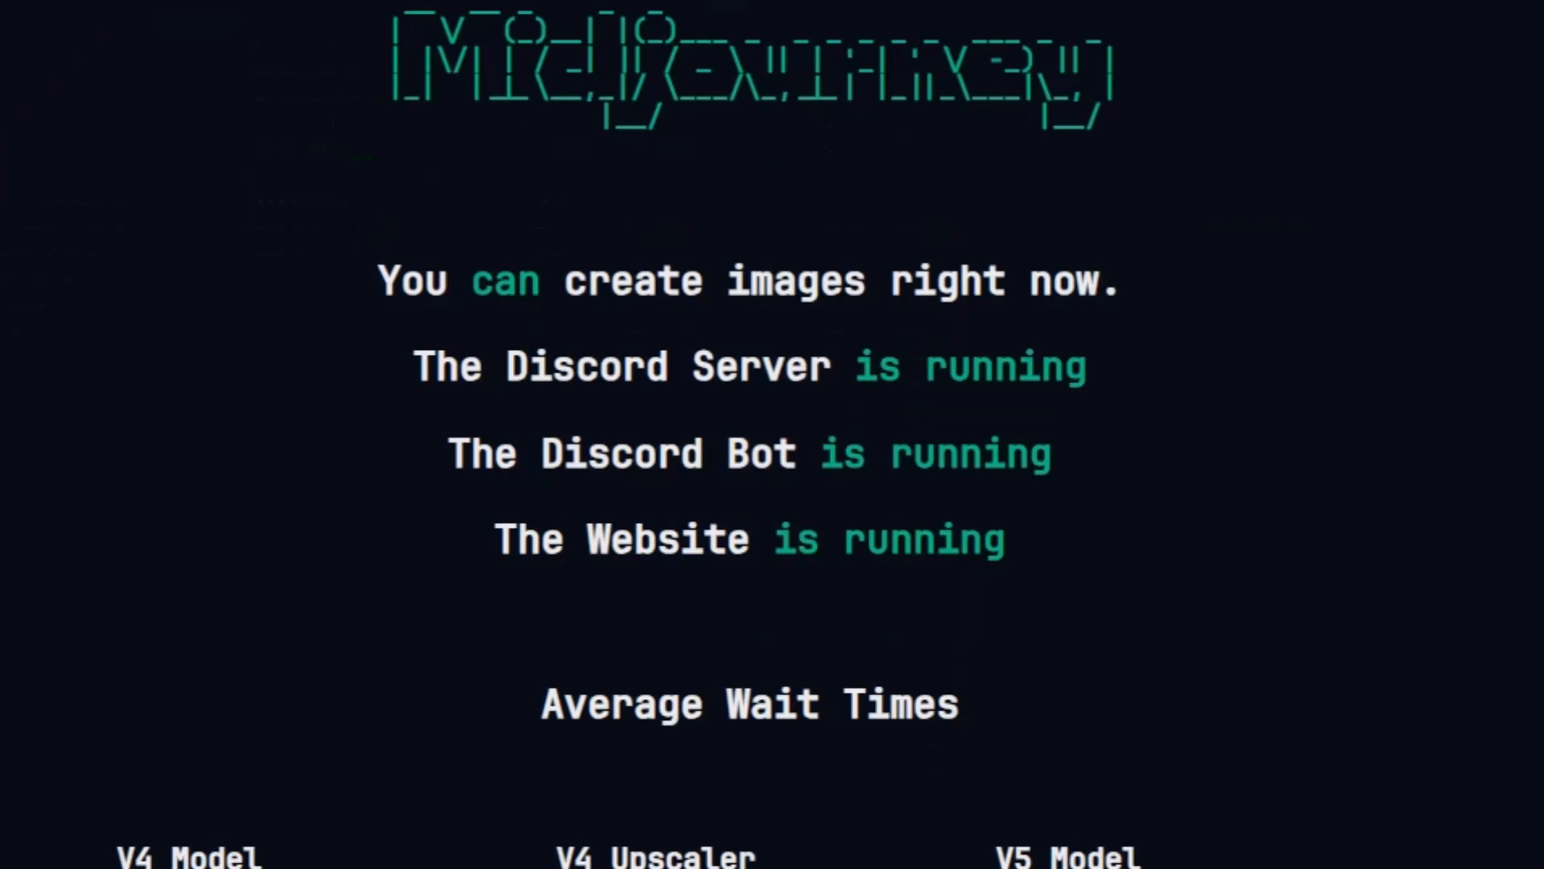
pyautogui.scroll(-3)
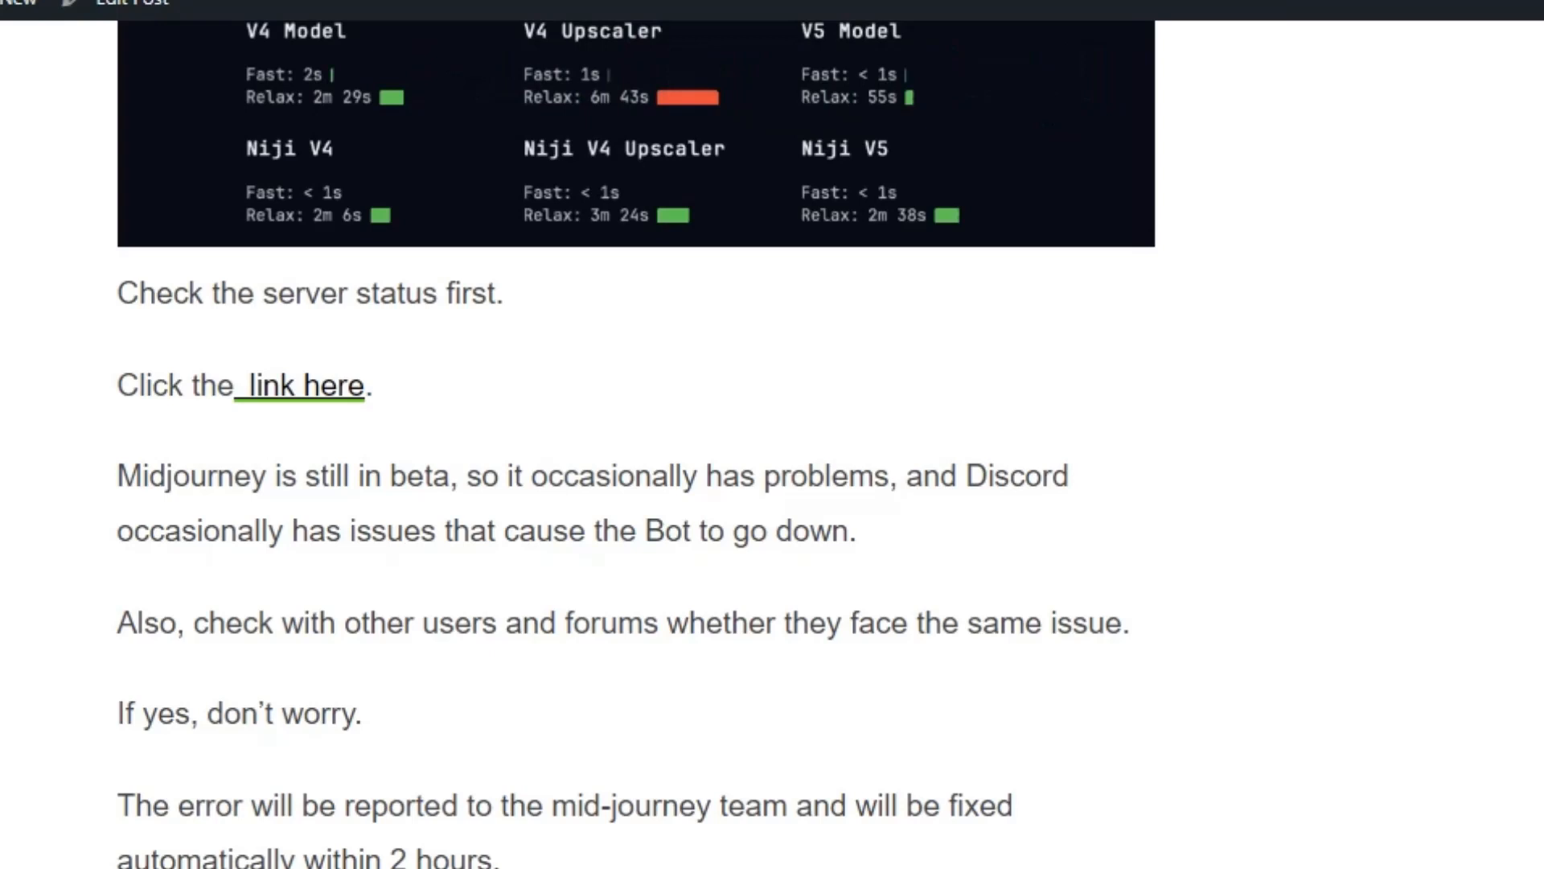
pyautogui.scroll(-3)
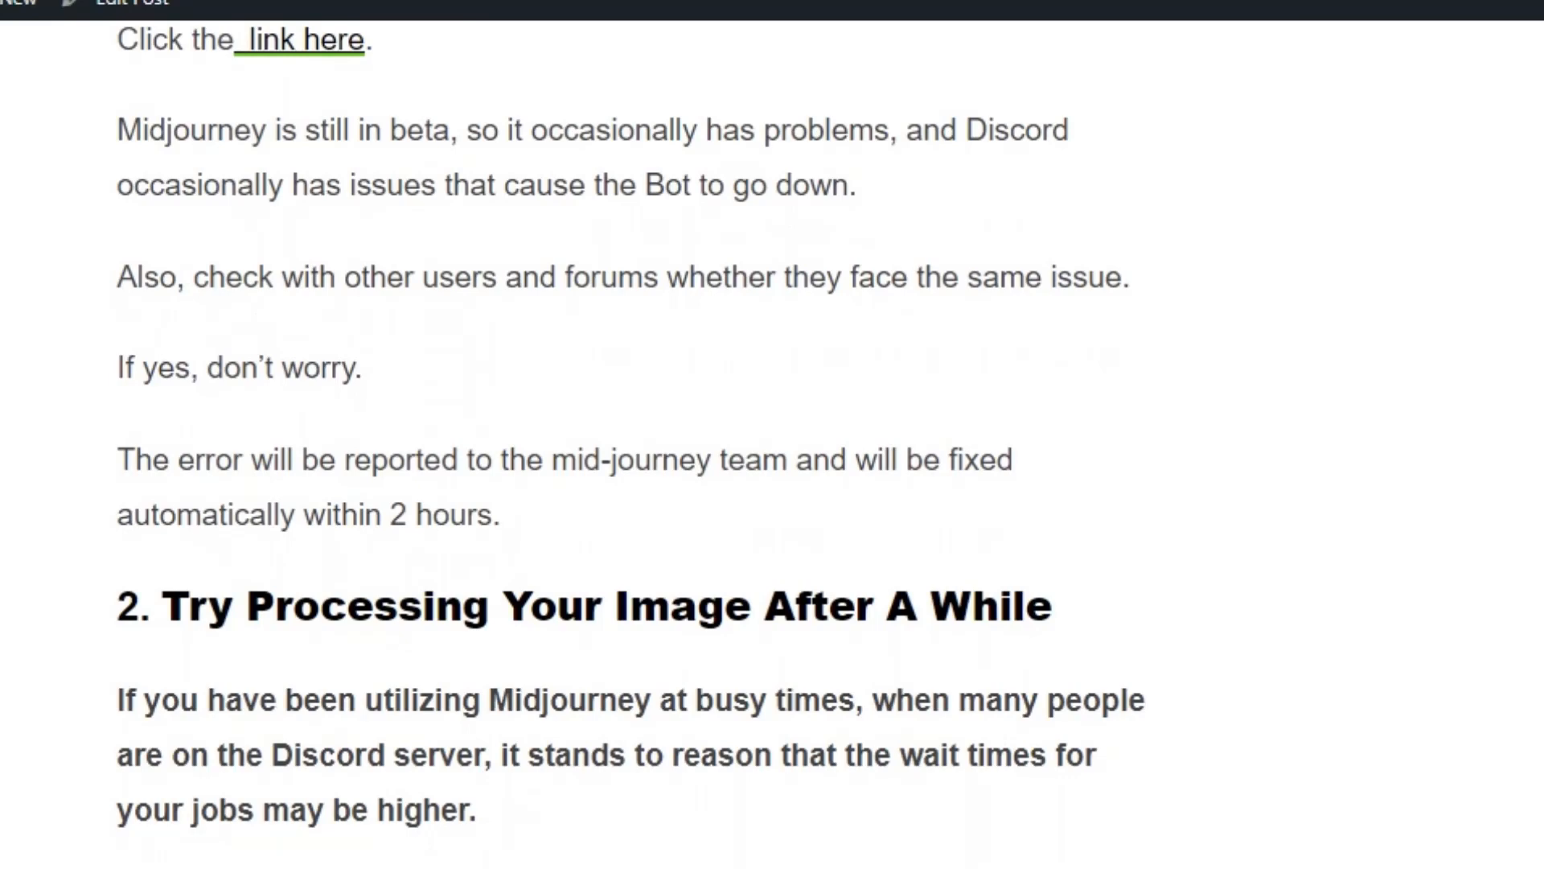
pyautogui.scroll(-3)
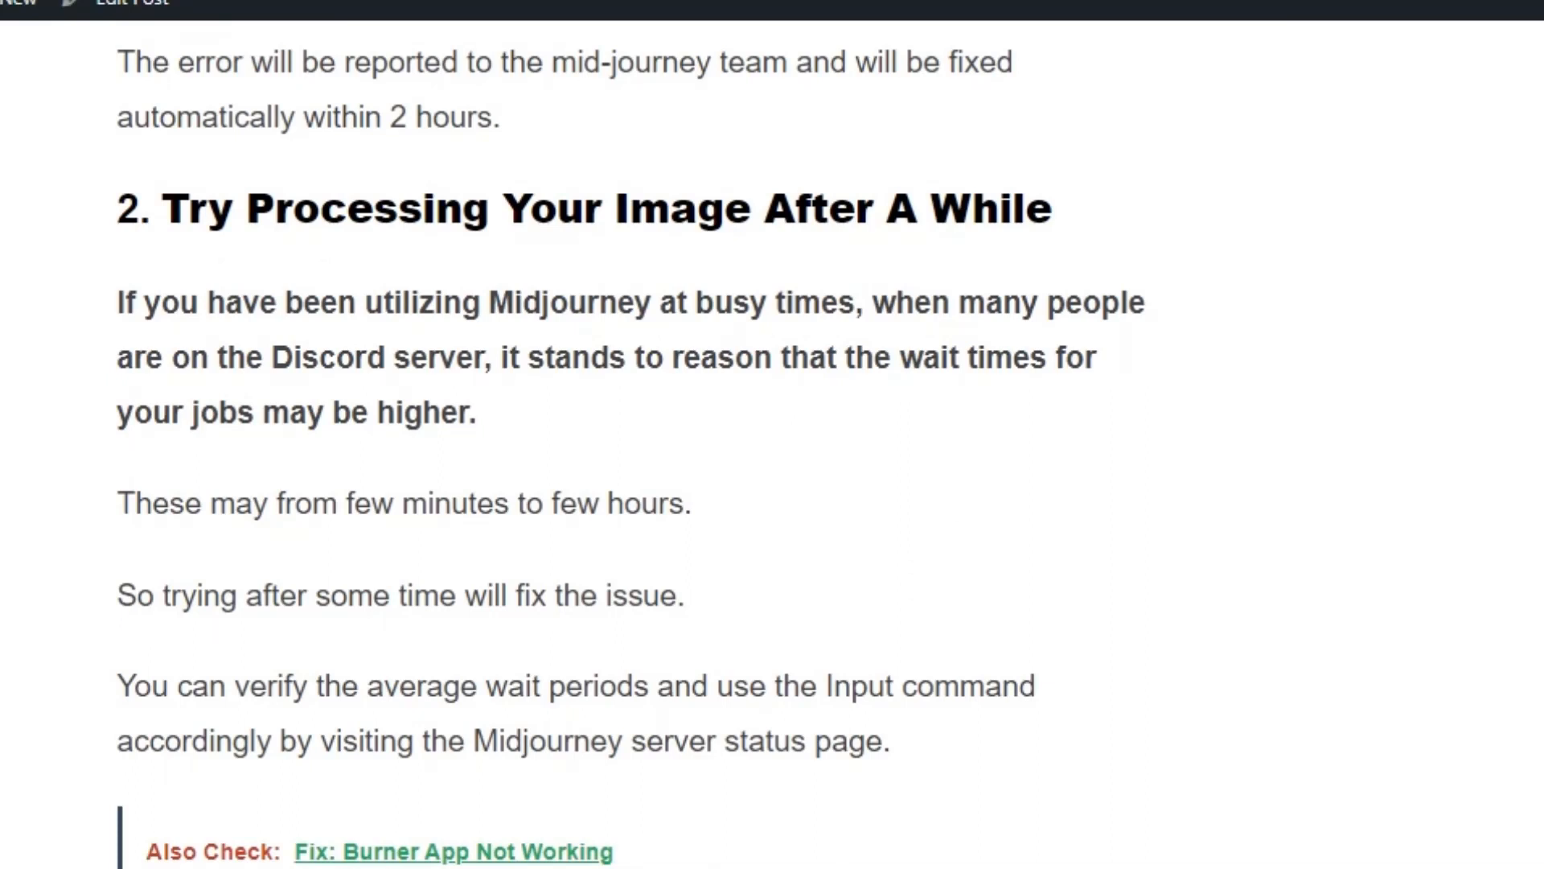
pyautogui.scroll(-3)
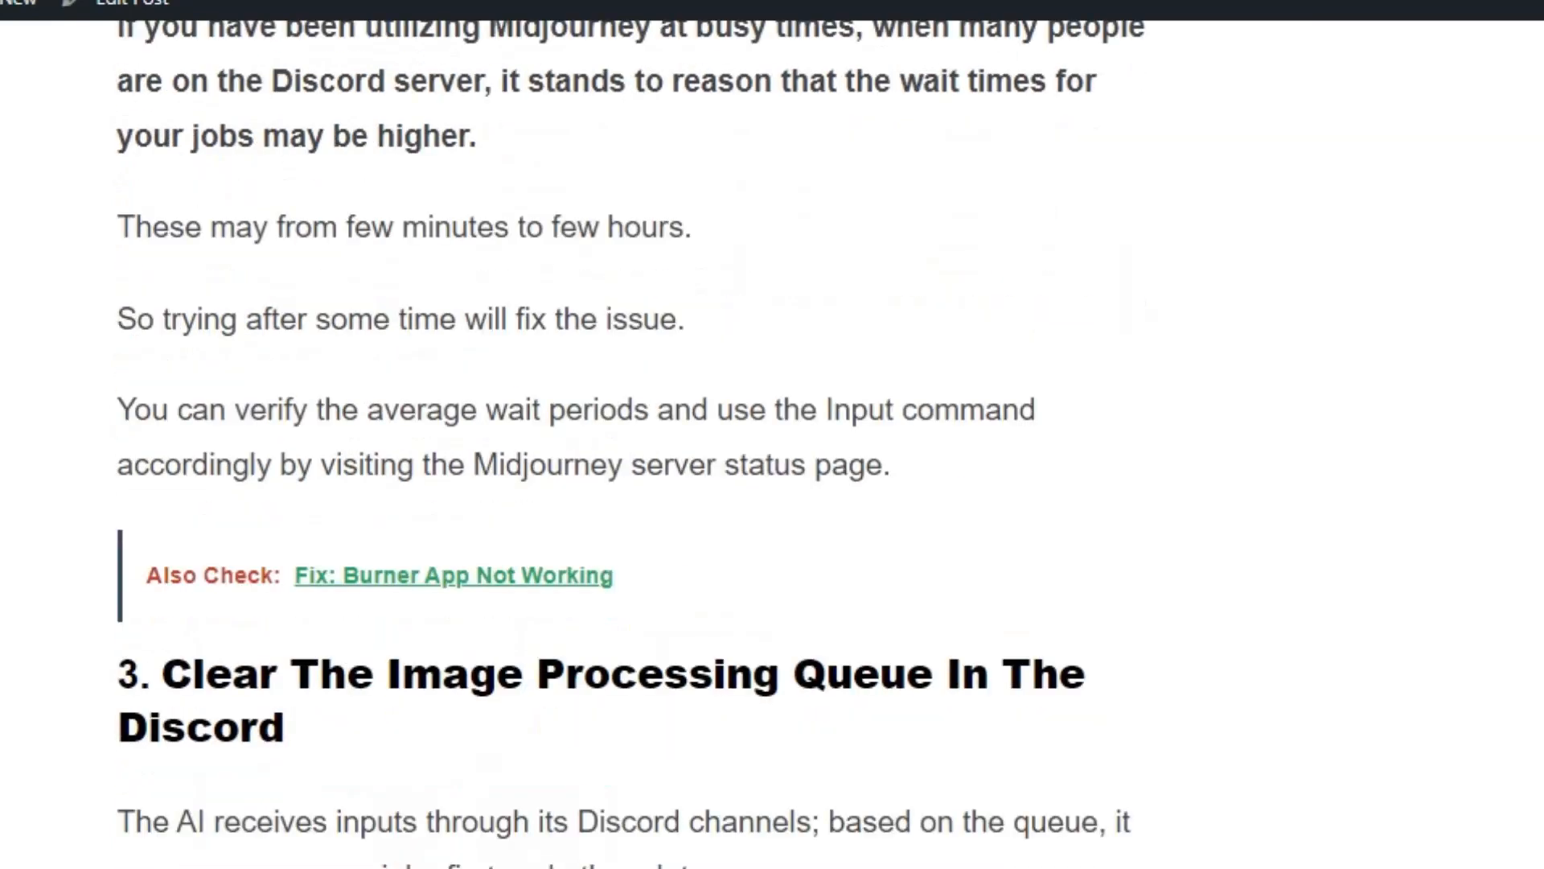
pyautogui.scroll(-3)
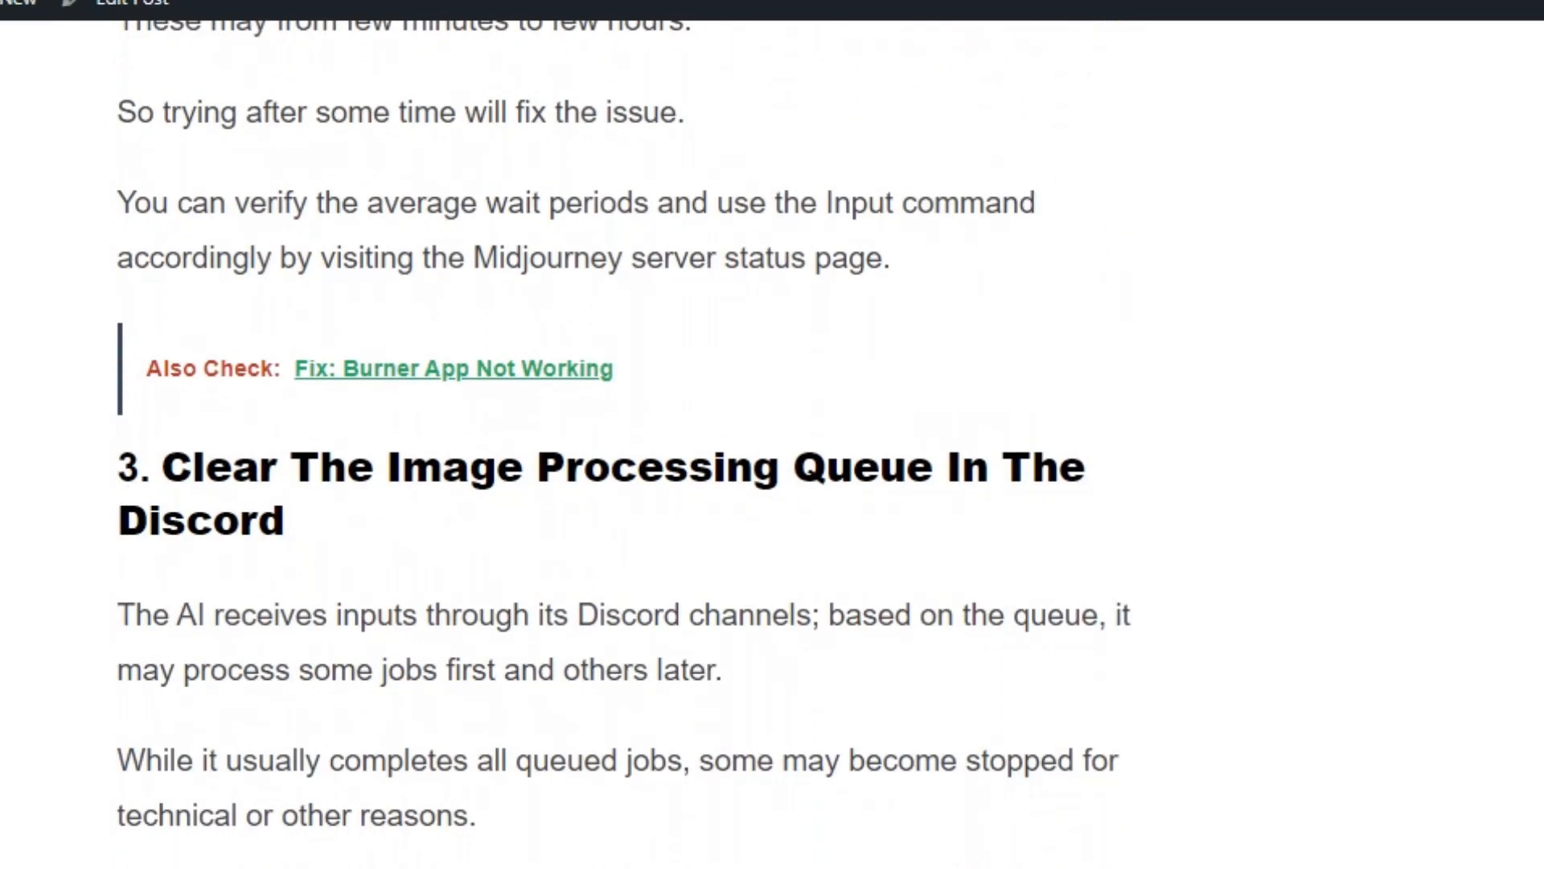
pyautogui.scroll(-3)
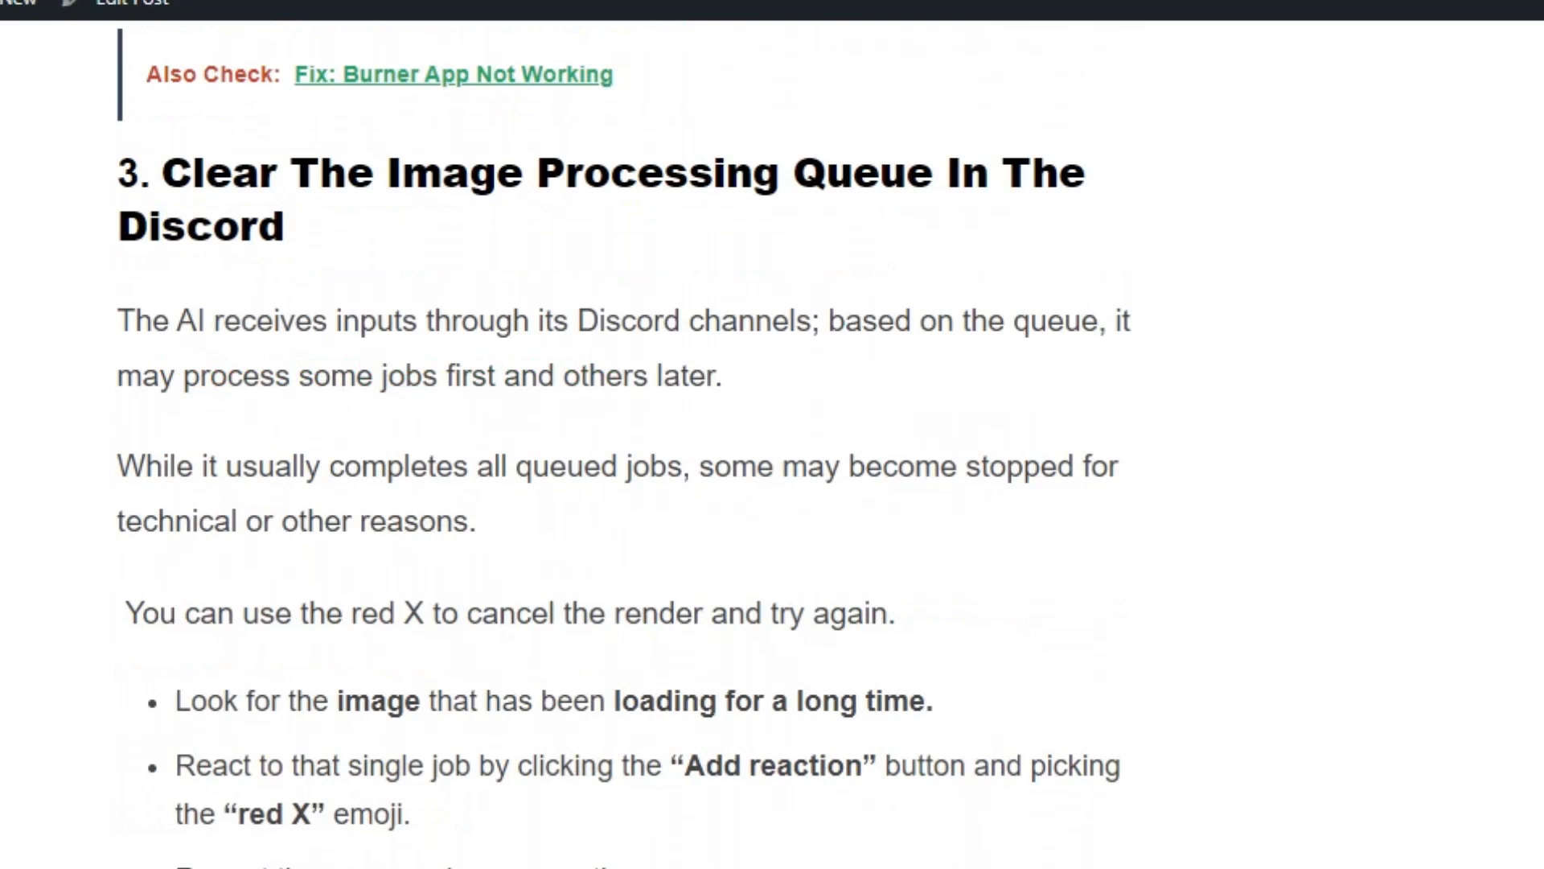
pyautogui.scroll(-3)
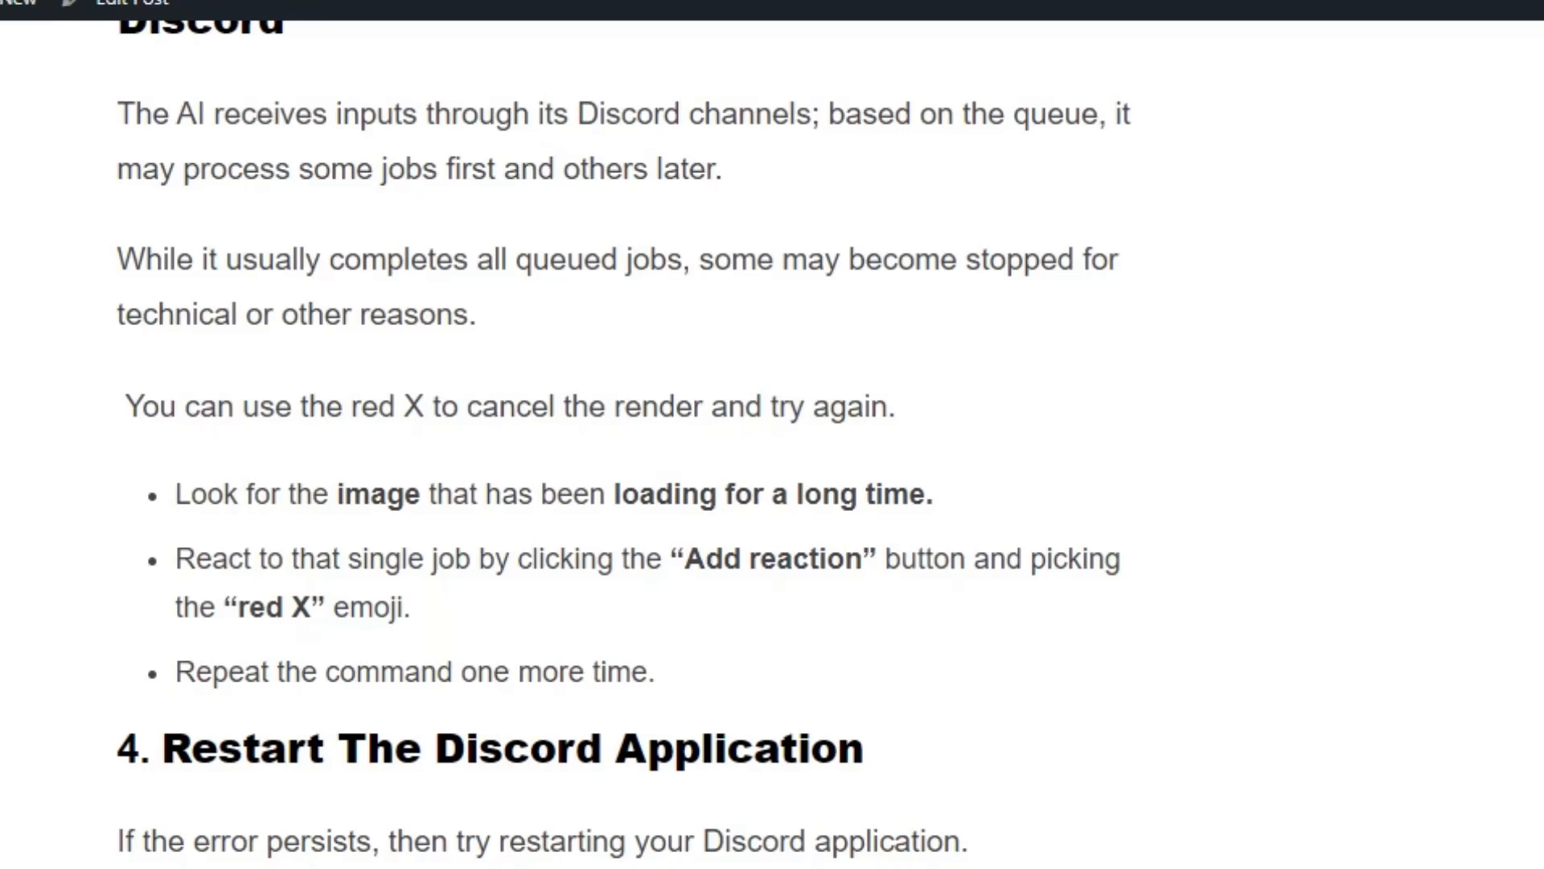
pyautogui.scroll(-3)
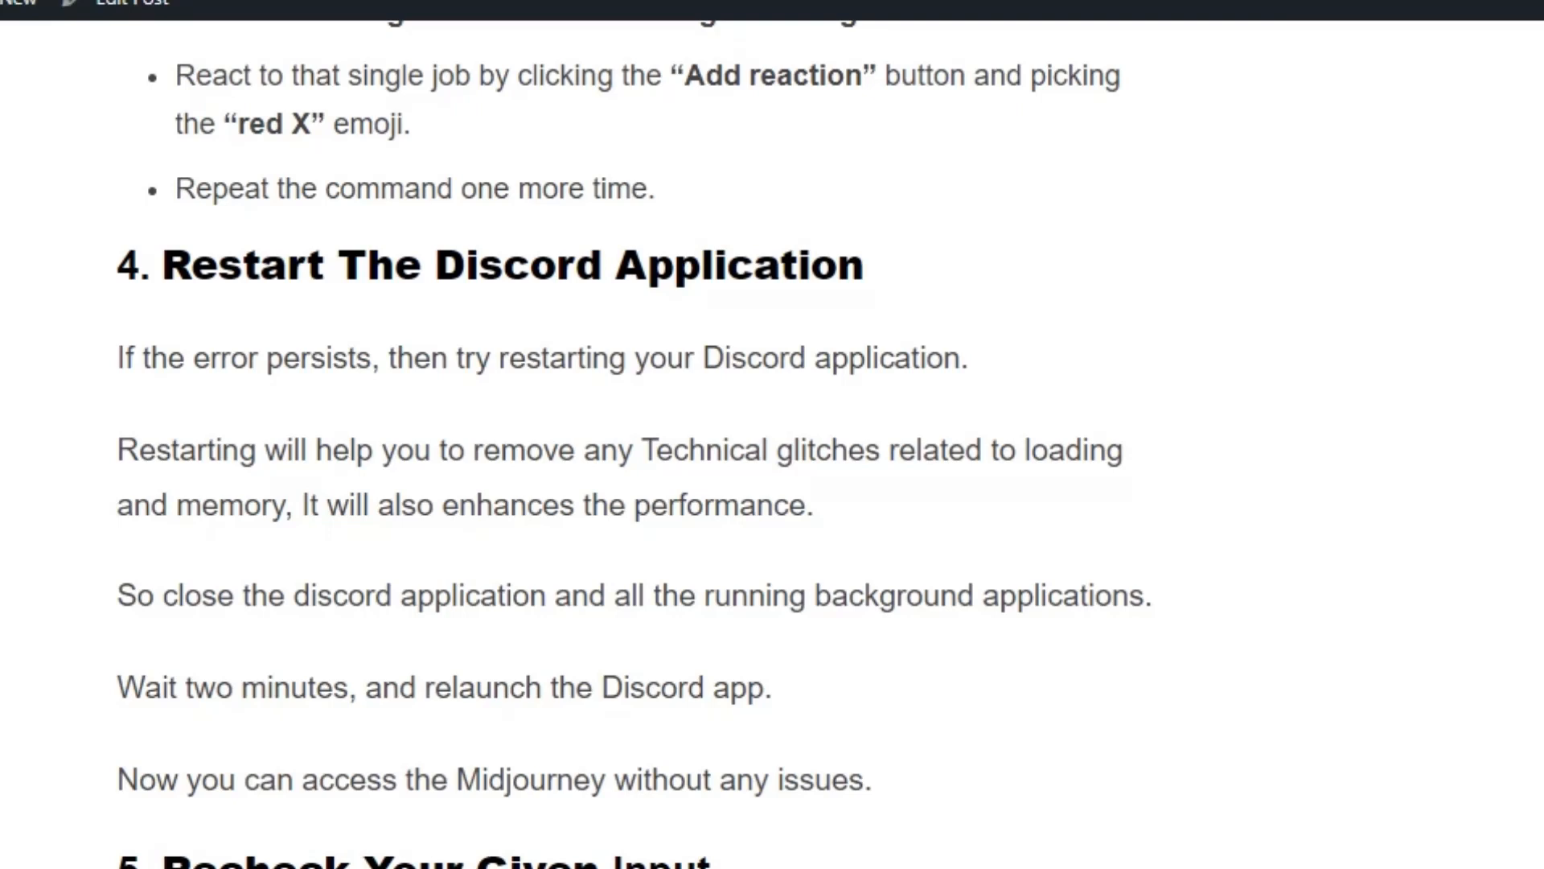
pyautogui.scroll(-3)
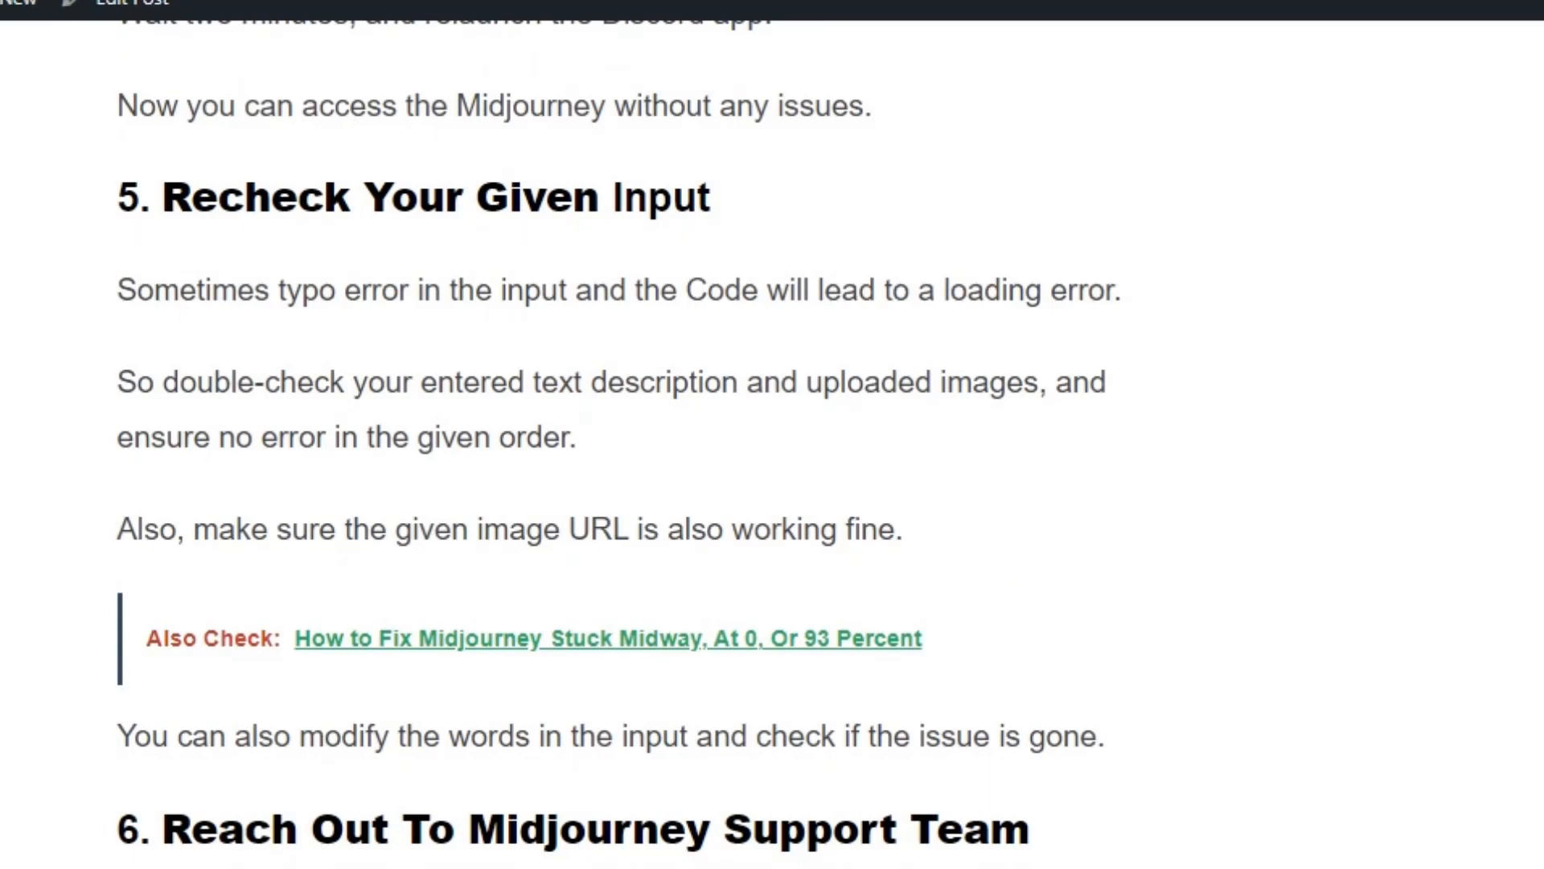
pyautogui.scroll(-3)
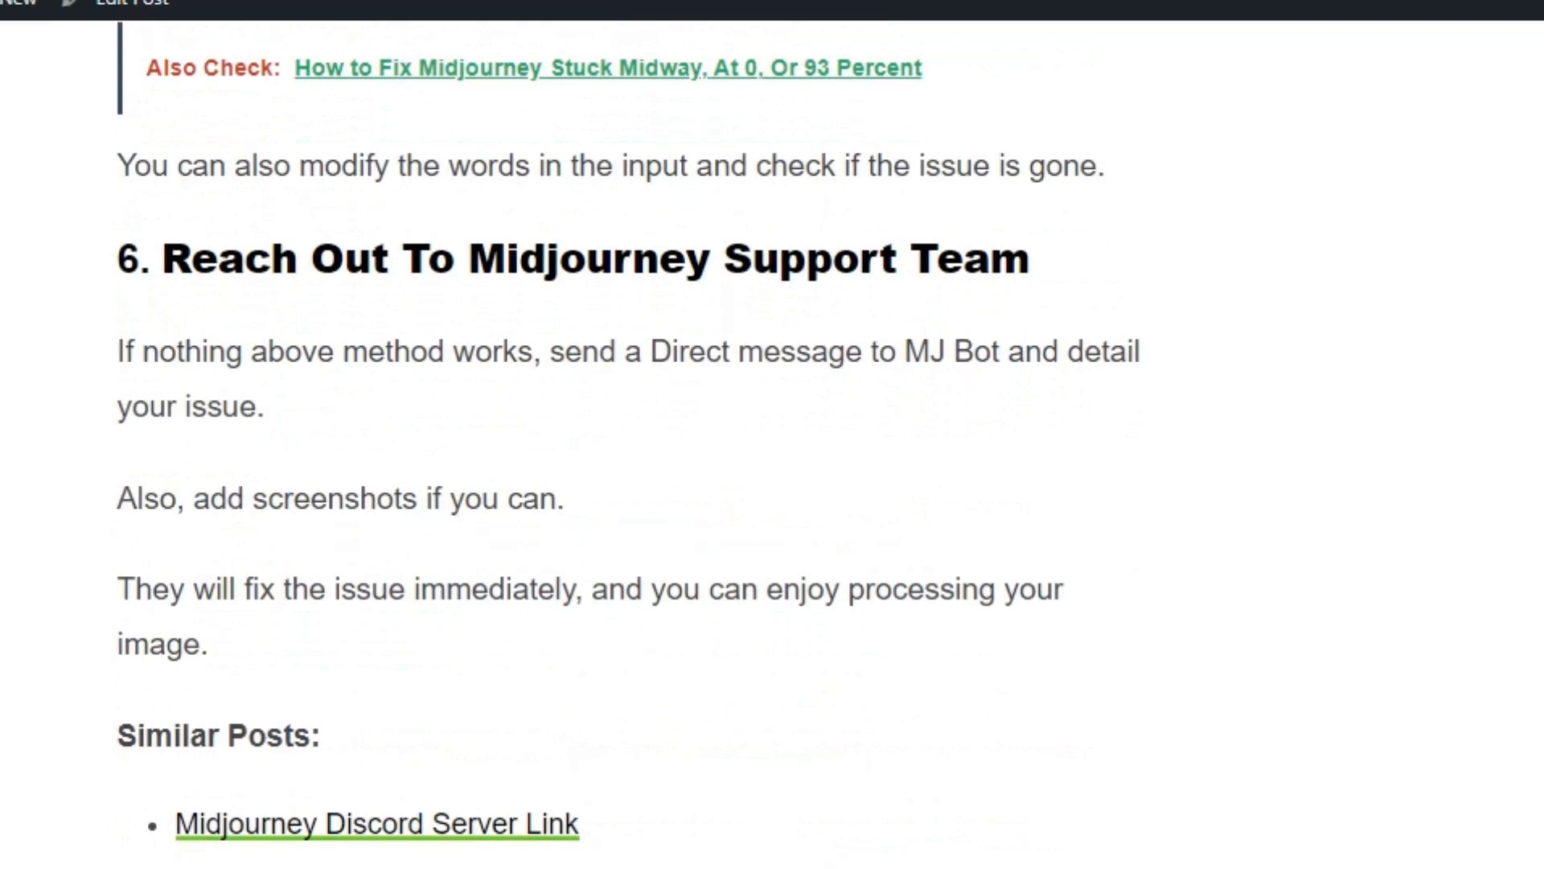